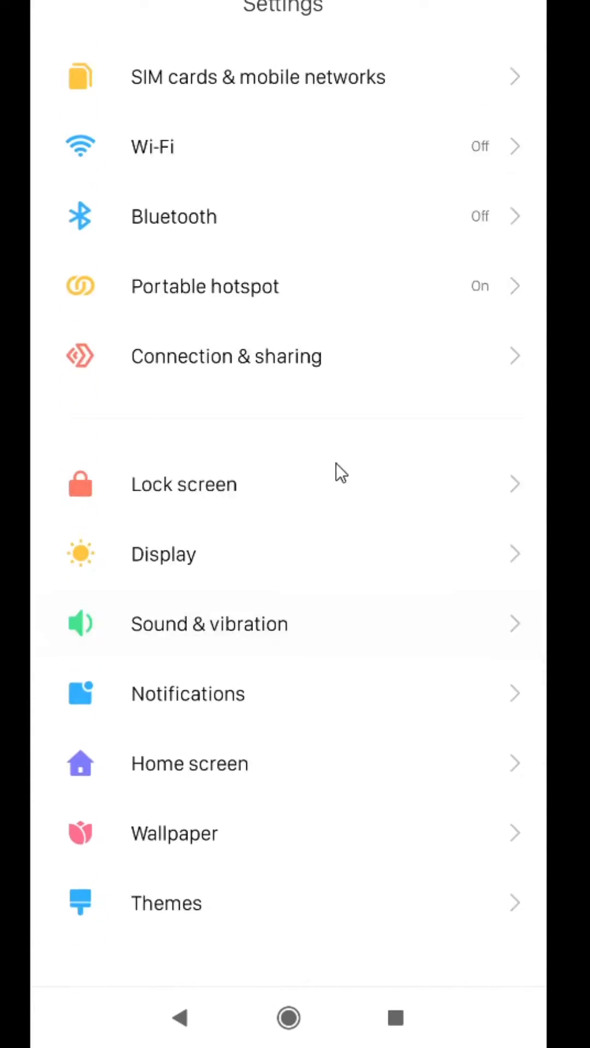
- Reach Chrome's app info via Settings > Apps > Manage apps
scroll(down, 3)
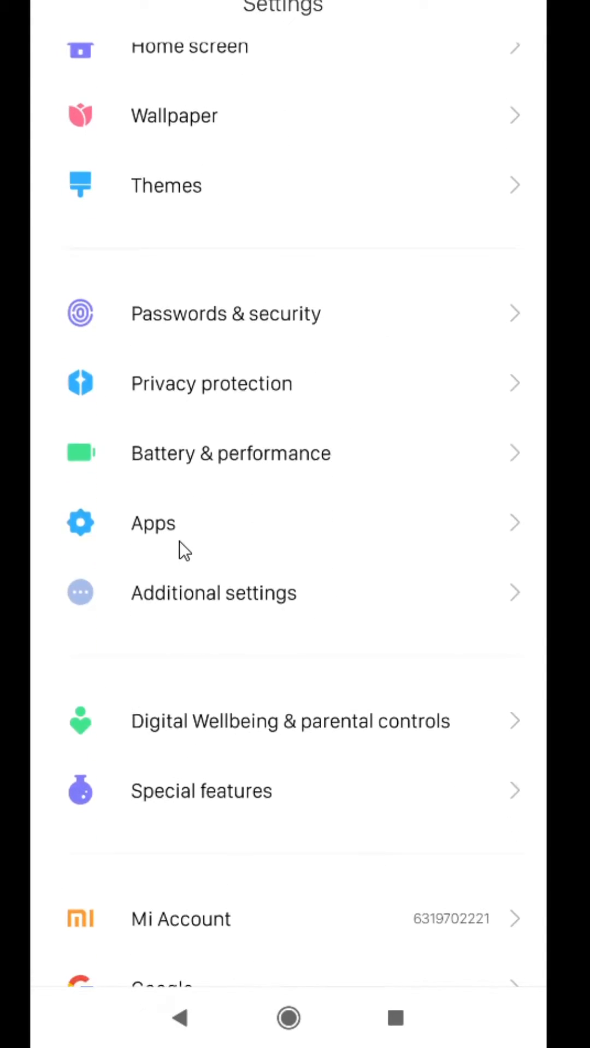
click(153, 524)
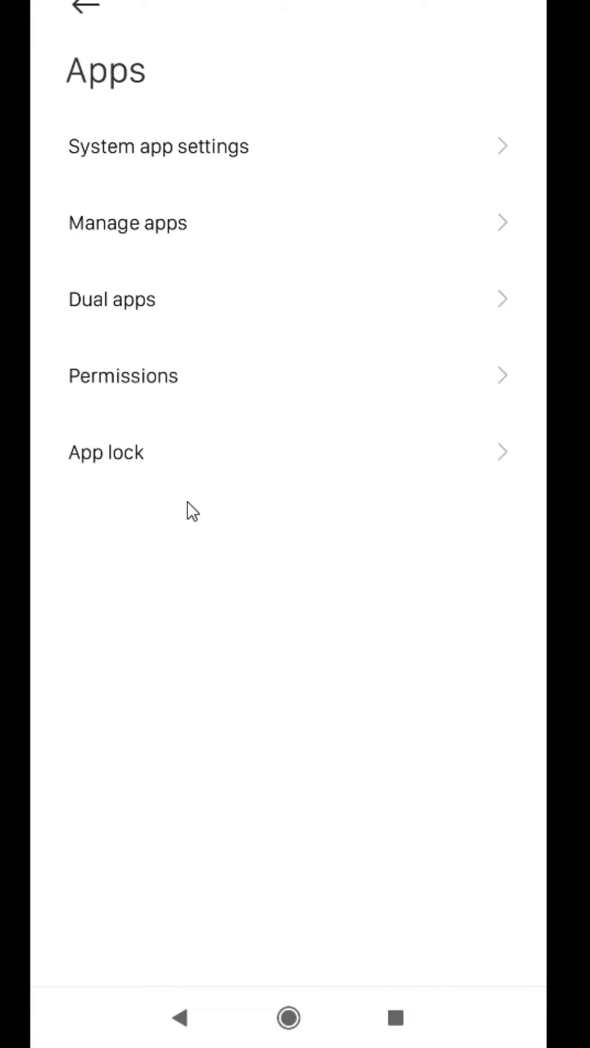
click(127, 223)
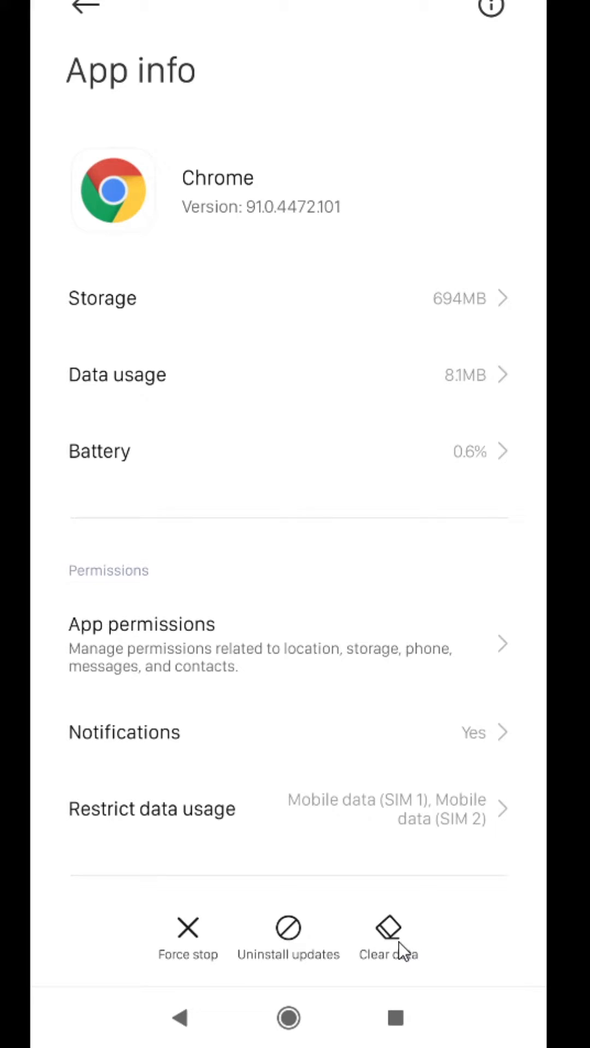
- Free up Chrome's unimportant site data through Manage space and confirm with OK
click(385, 930)
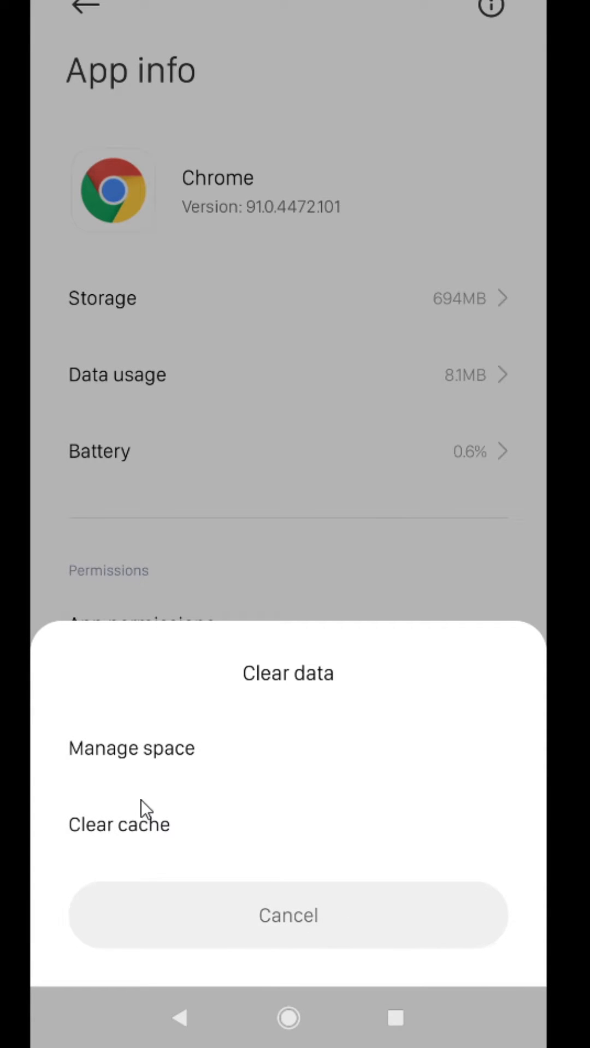
click(131, 748)
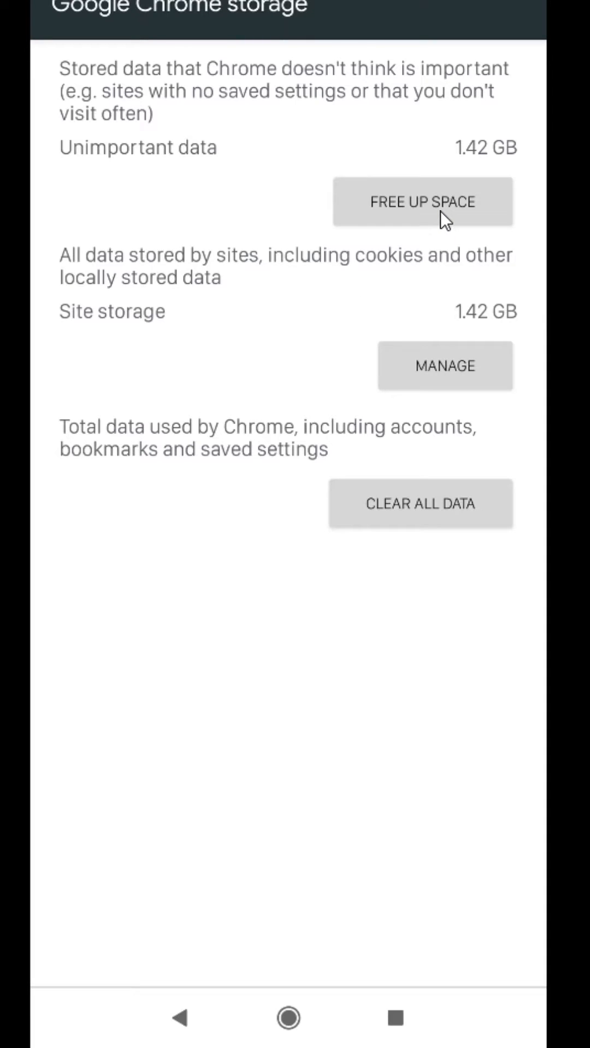
click(423, 202)
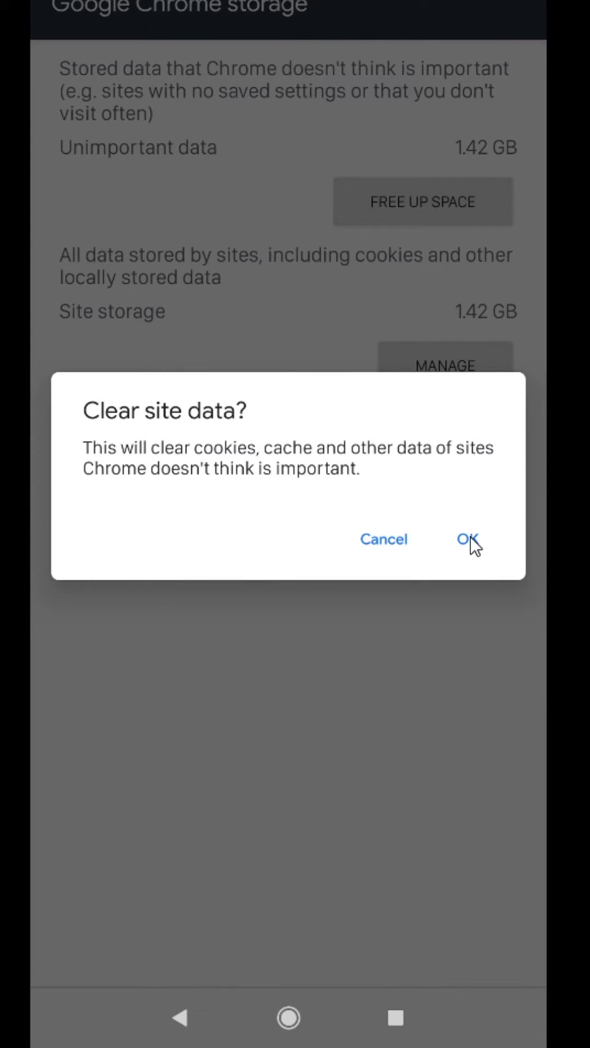
click(466, 539)
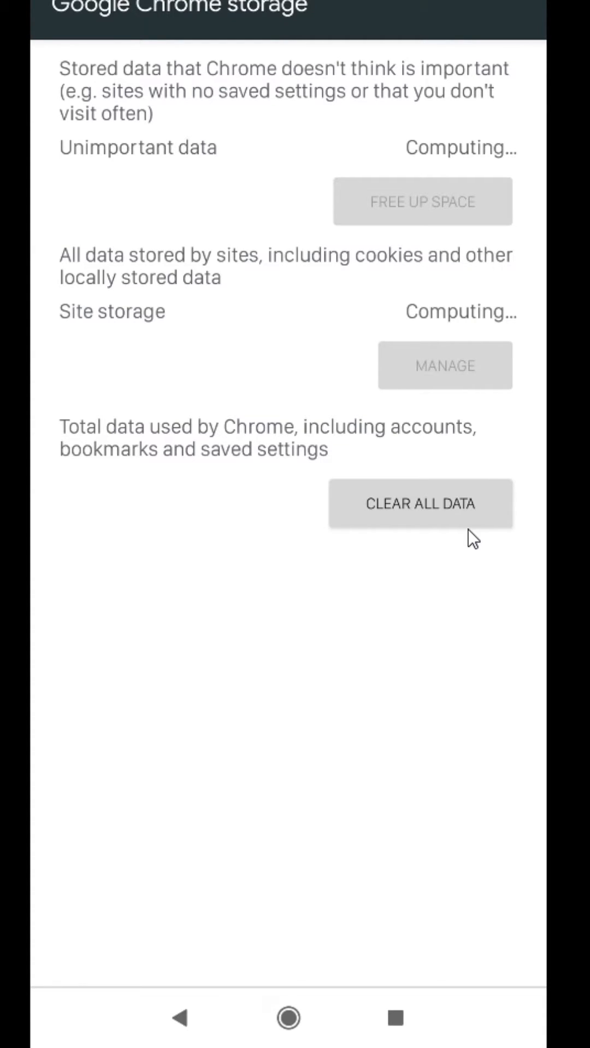
mouse_move(432, 532)
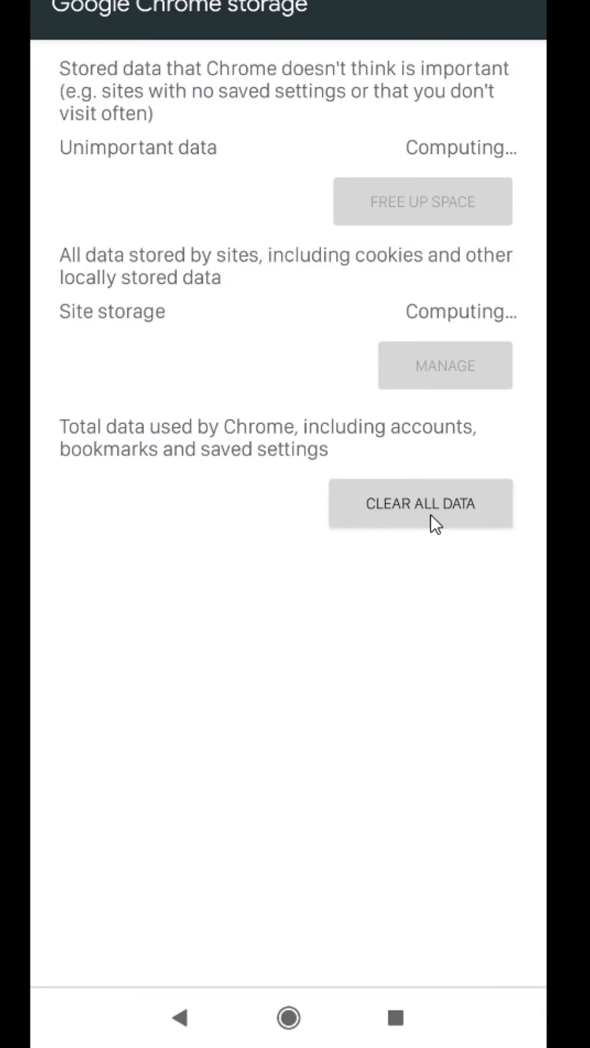
mouse_move(428, 570)
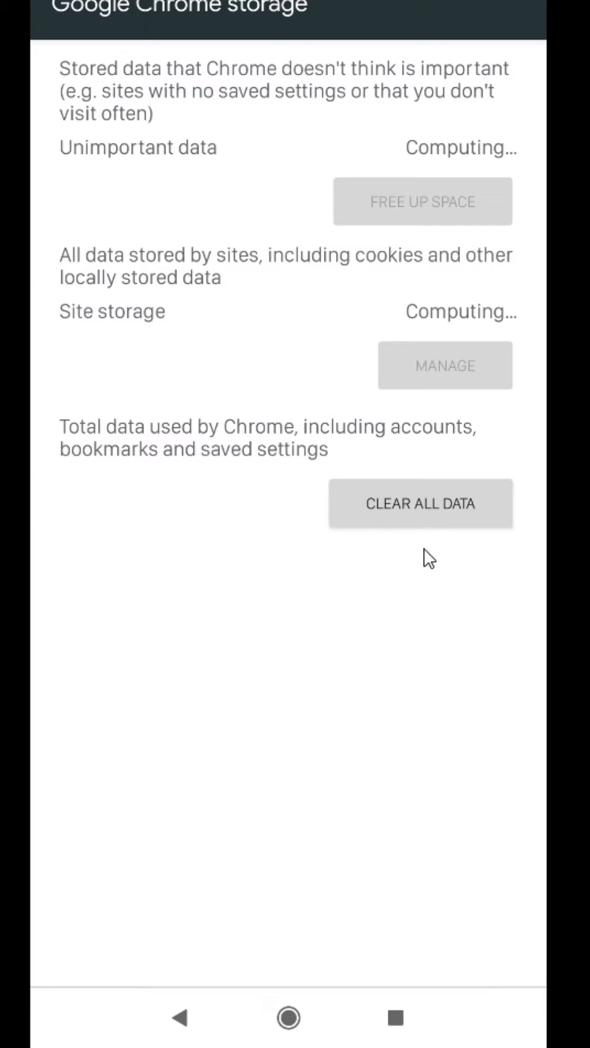
mouse_move(488, 244)
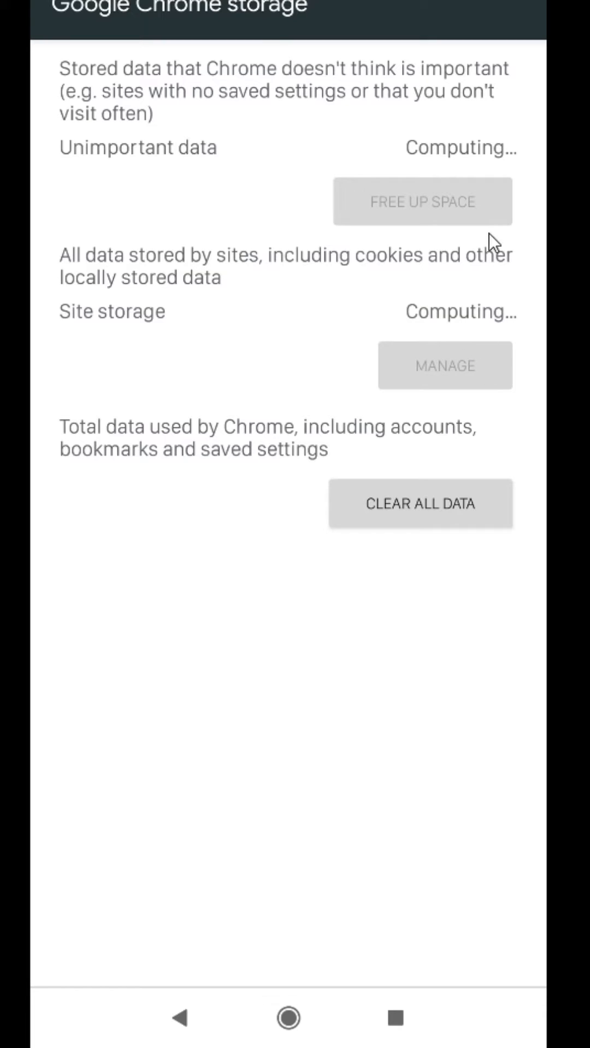
mouse_move(473, 329)
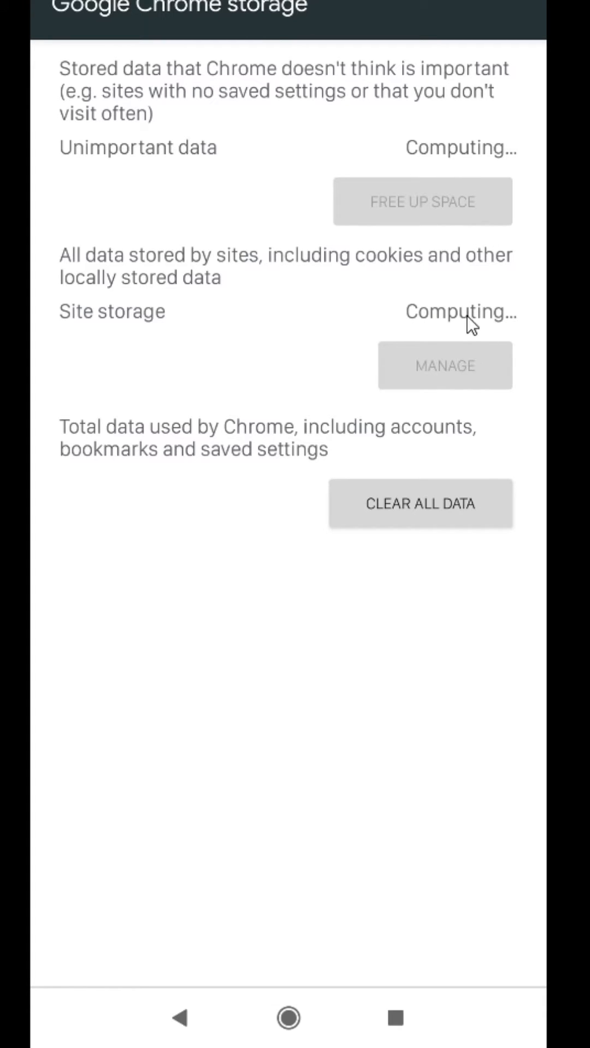
mouse_move(470, 332)
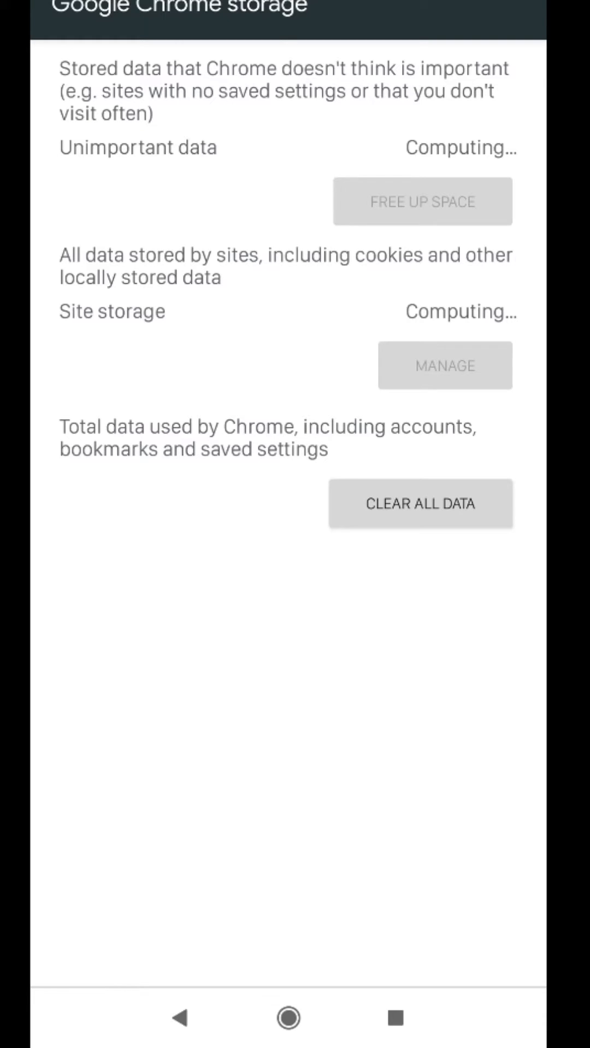
click(420, 503)
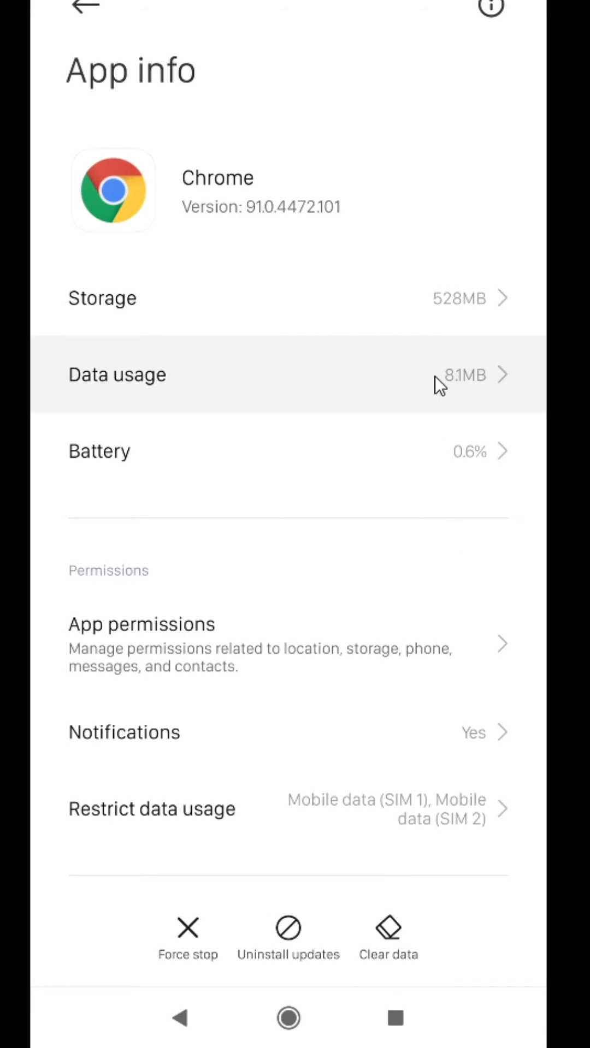
- Leave Settings for the home screen with the Social folder containing Chrome
click(117, 375)
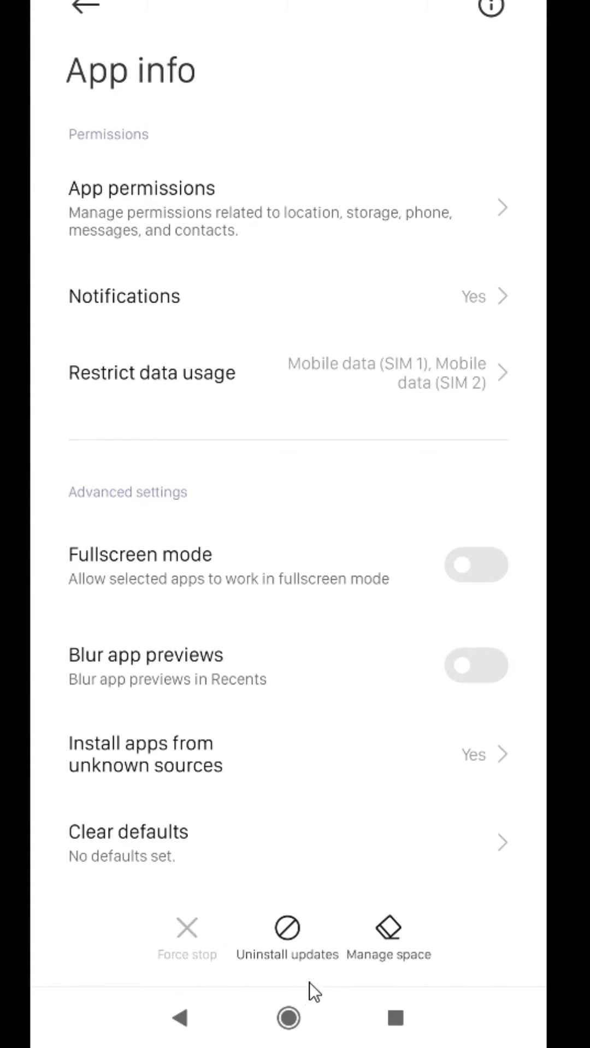
click(287, 1018)
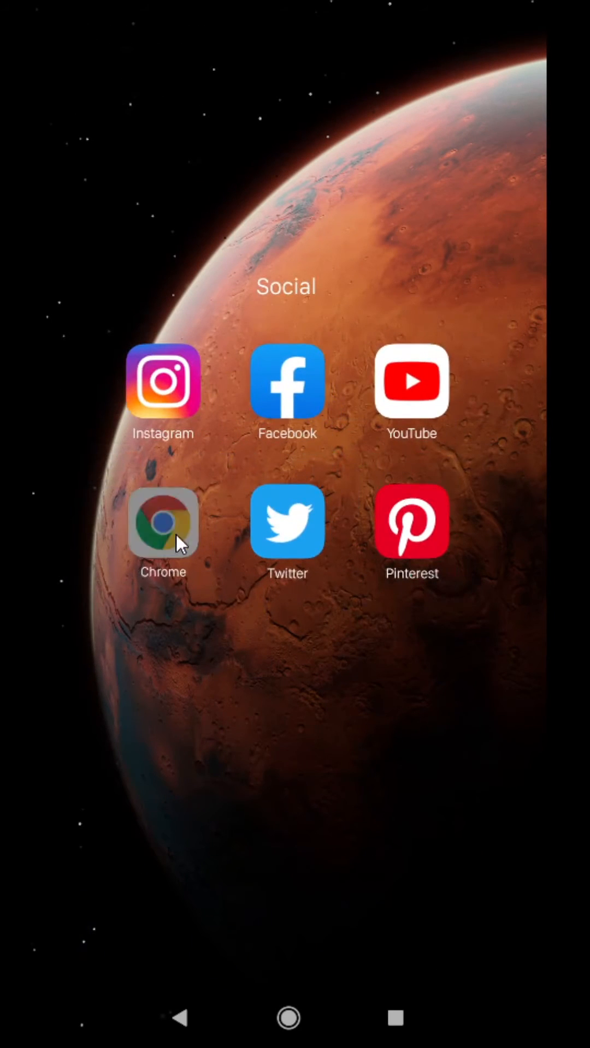
- Launch Chrome afresh, accept terms, pass Lite mode and sync prompts to the Google new tab page
click(163, 522)
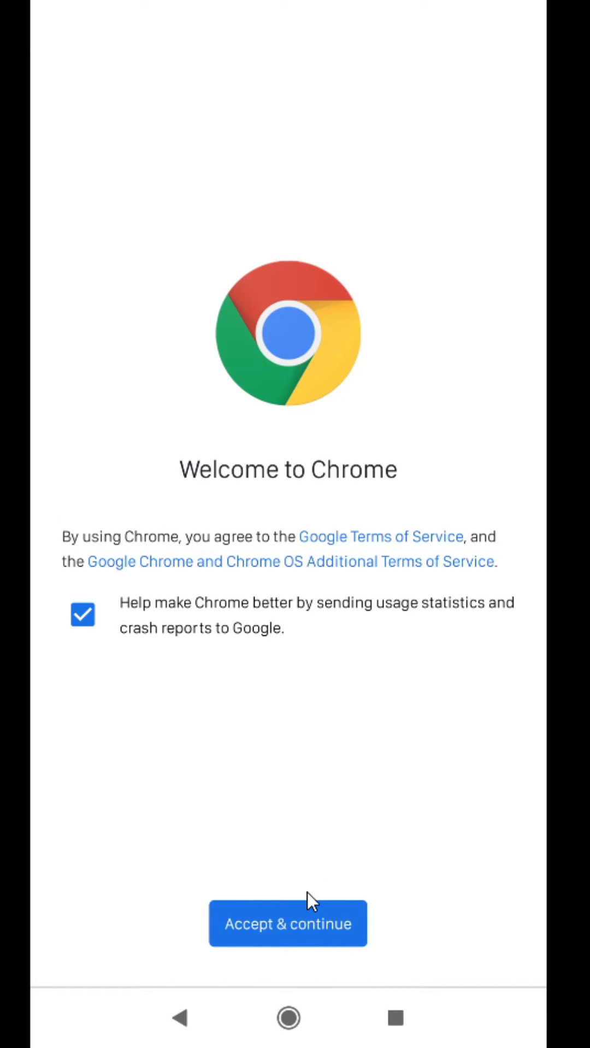
click(289, 923)
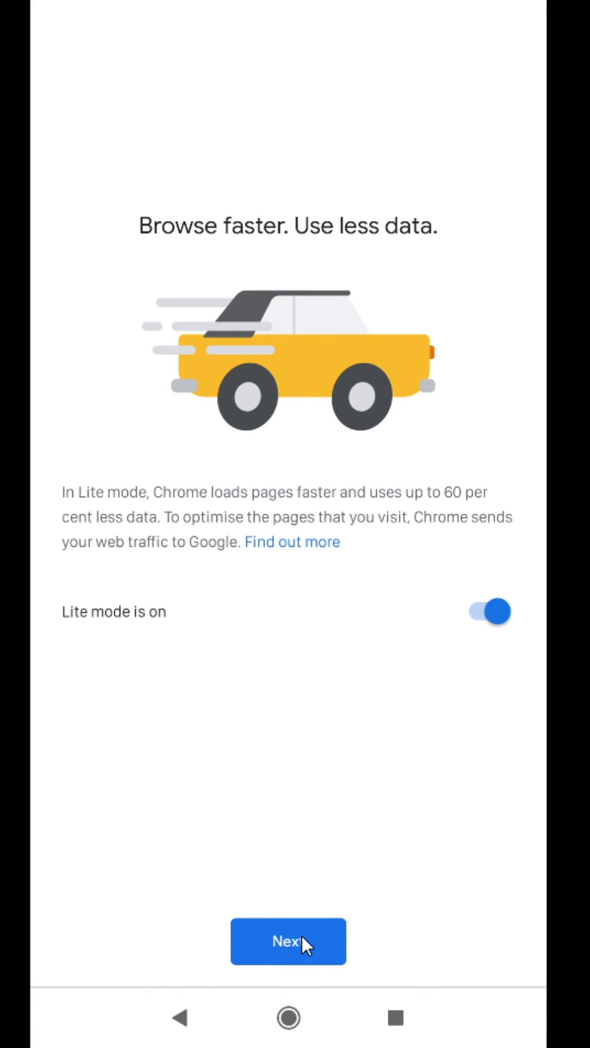
click(288, 941)
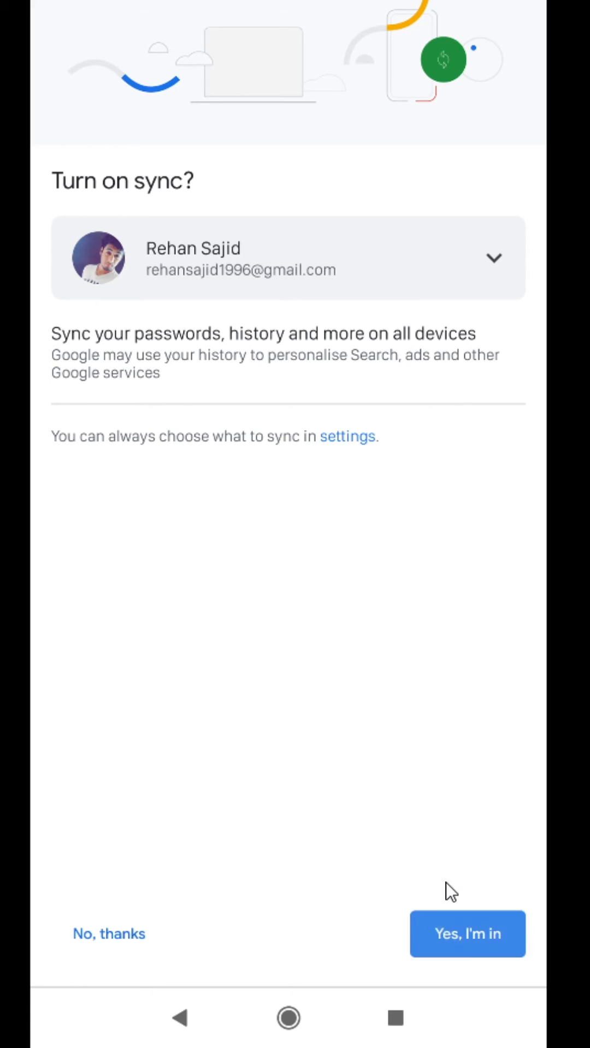
click(467, 949)
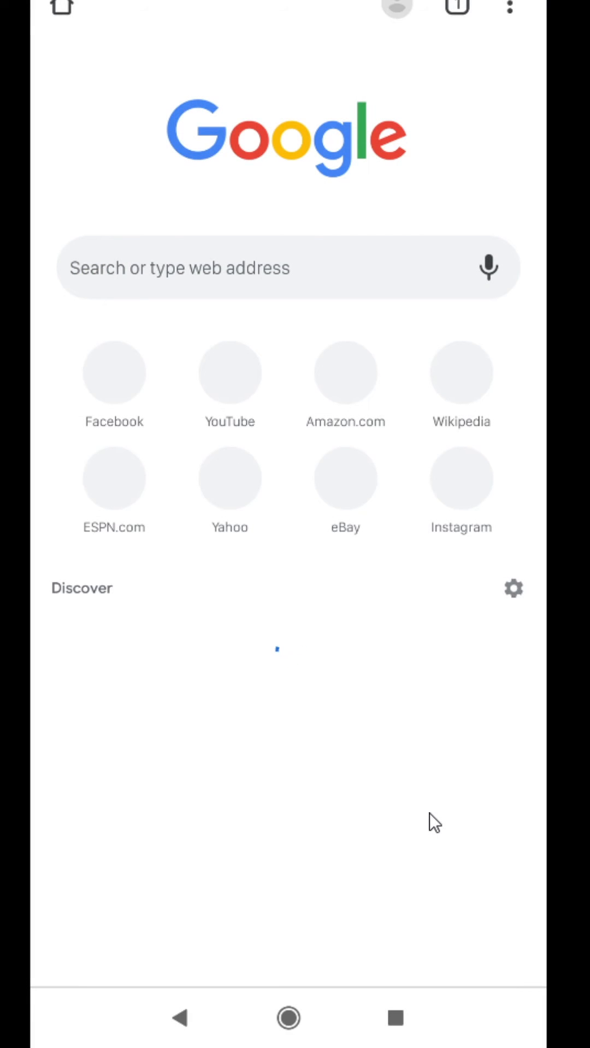